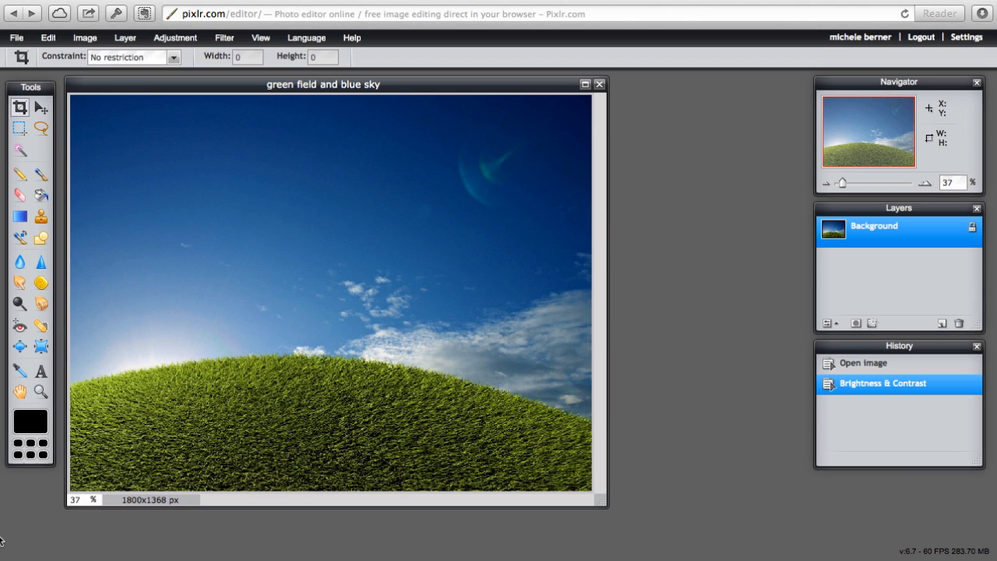
# Bring up the Adjustment menu listing the image adjustments for the photo.
pyautogui.click(174, 38)
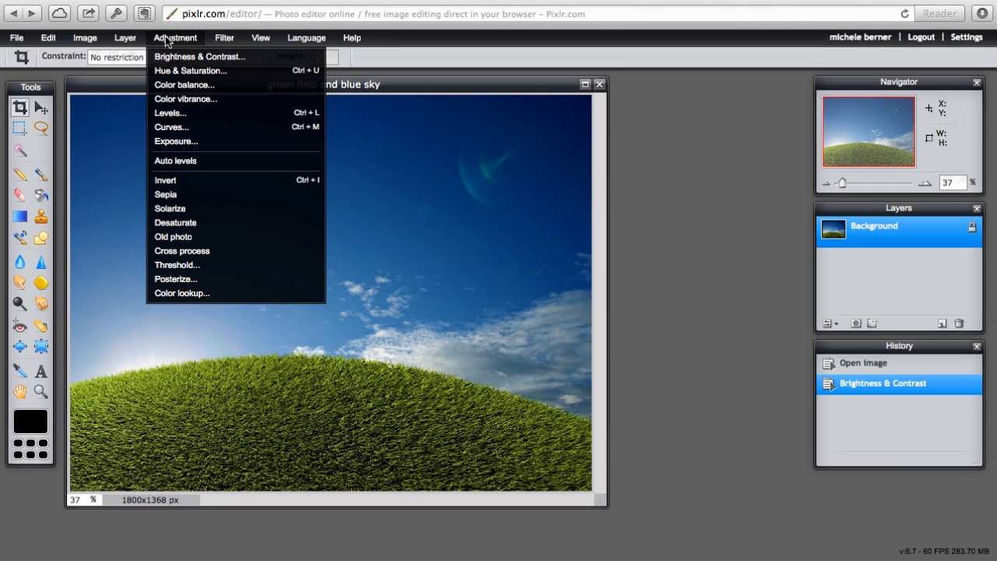
# Apply a Brightness & Contrast pass with brightness 1 and contrast 0.
pyautogui.click(199, 57)
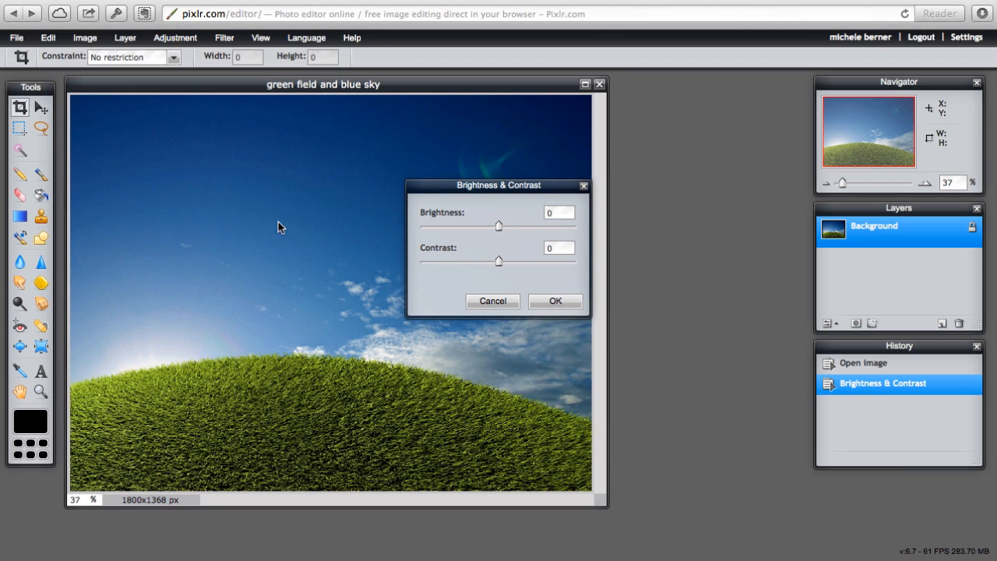
pyautogui.moveTo(499, 228)
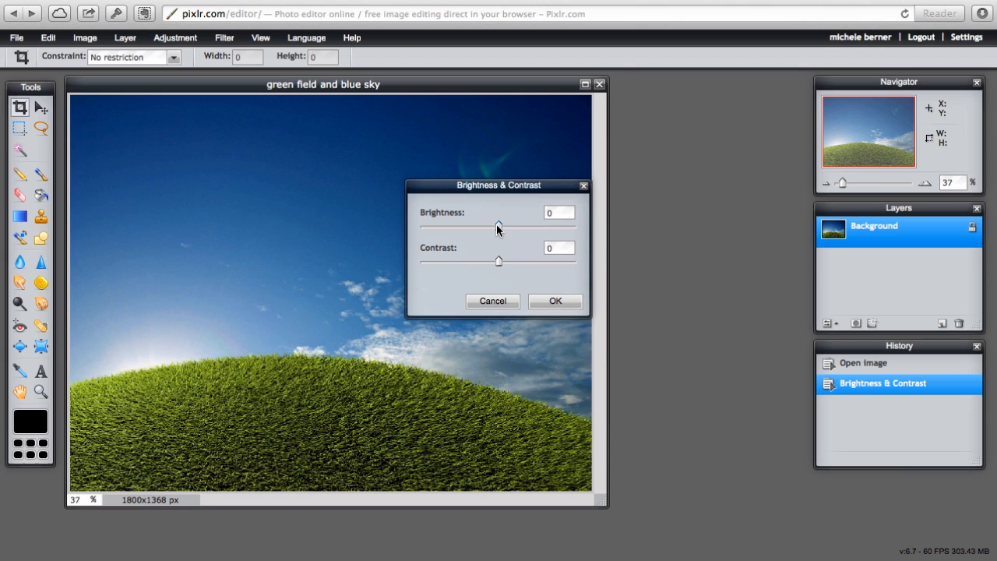
pyautogui.moveTo(499, 226); pyautogui.dragTo(508, 226)
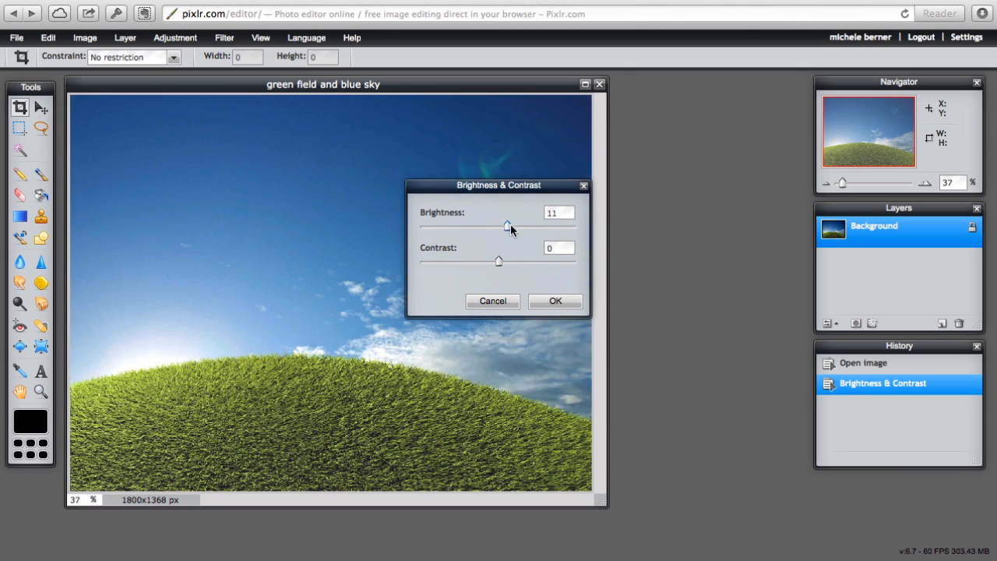
pyautogui.moveTo(508, 224); pyautogui.dragTo(457, 224)
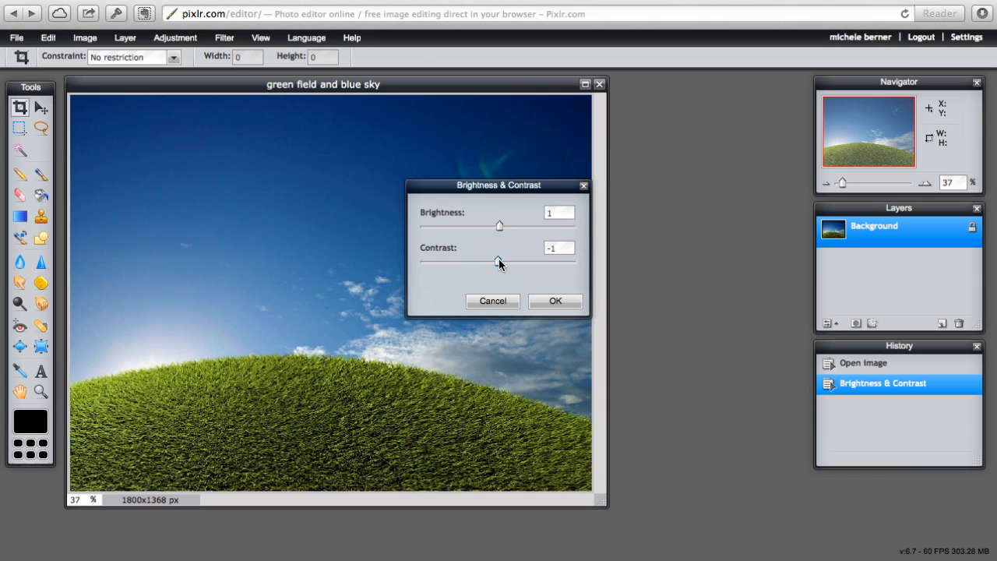
pyautogui.moveTo(496, 260); pyautogui.dragTo(499, 260)
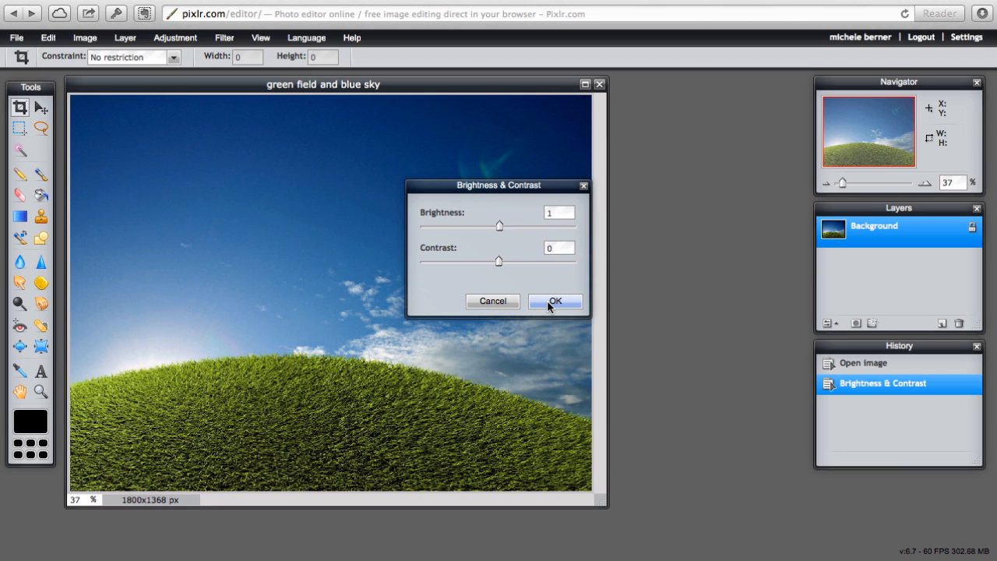
pyautogui.click(554, 300)
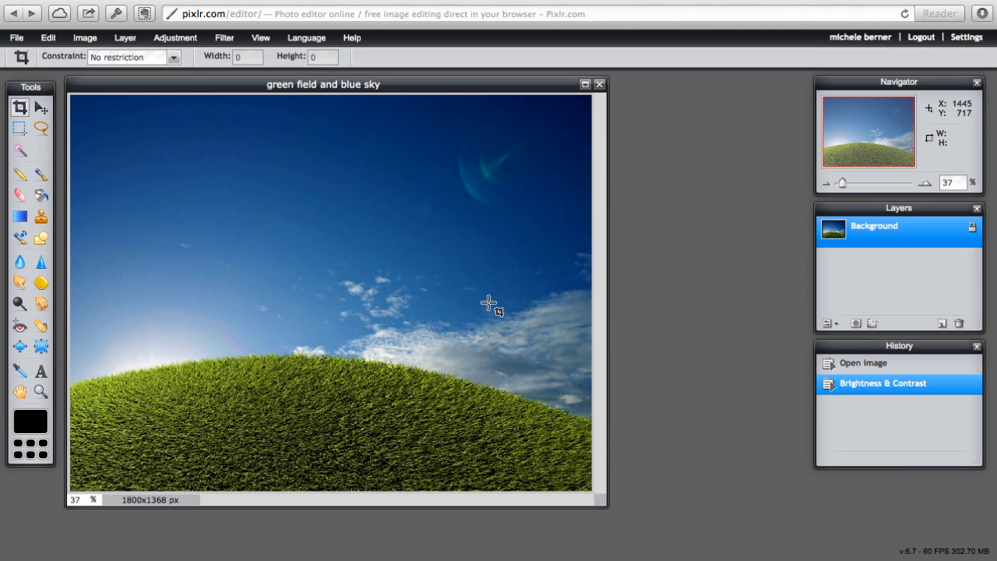
# In Hue & Saturation, preview hue at 52, 149, 81 and the minimum -180.
pyautogui.click(174, 38)
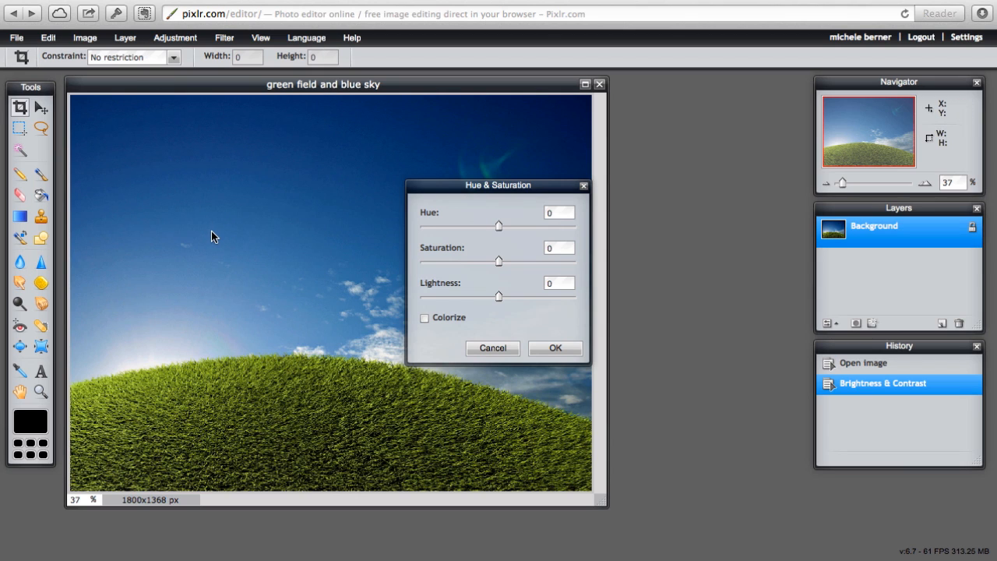
pyautogui.moveTo(219, 240)
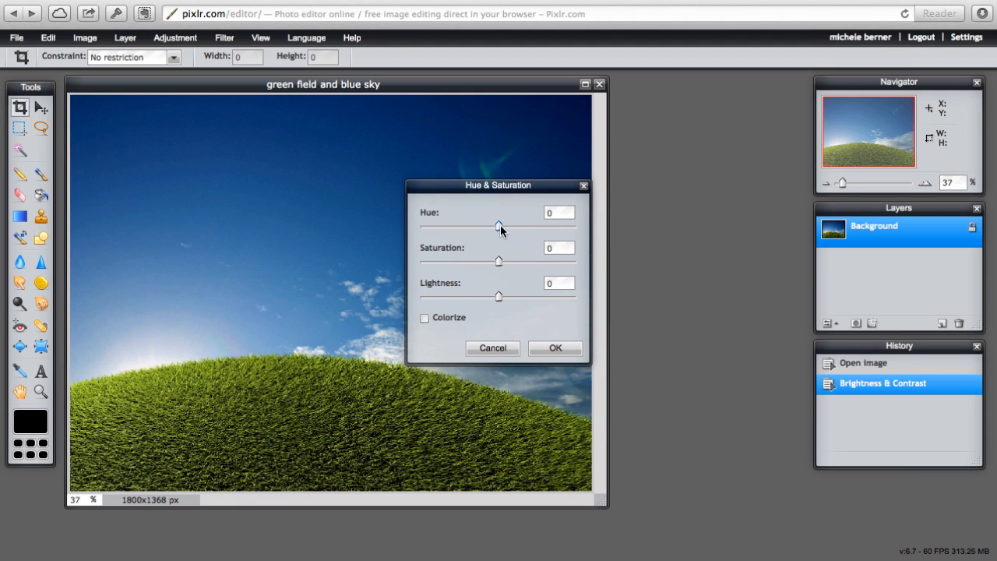
pyautogui.moveTo(499, 226); pyautogui.dragTo(520, 226)
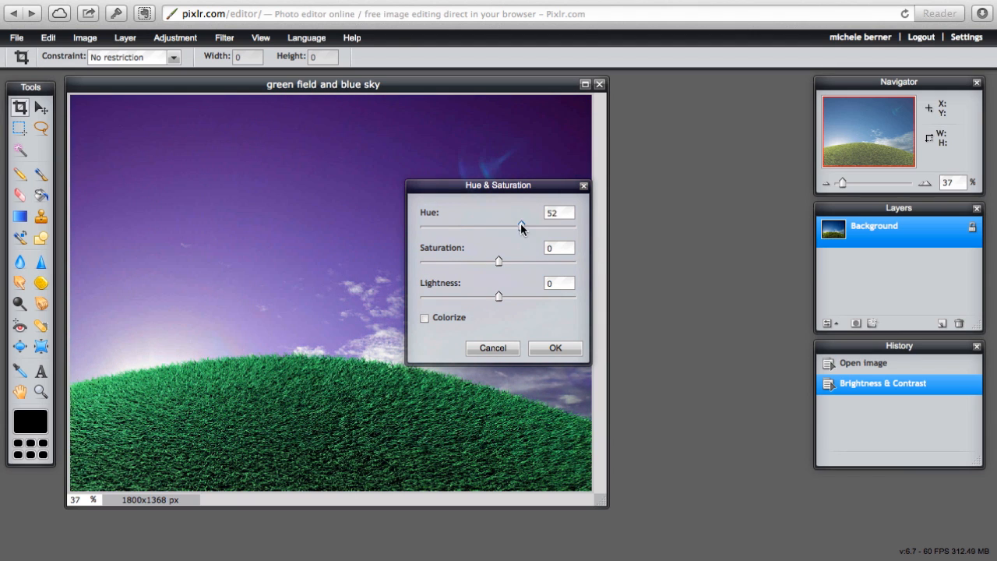
pyautogui.moveTo(520, 227); pyautogui.dragTo(564, 227)
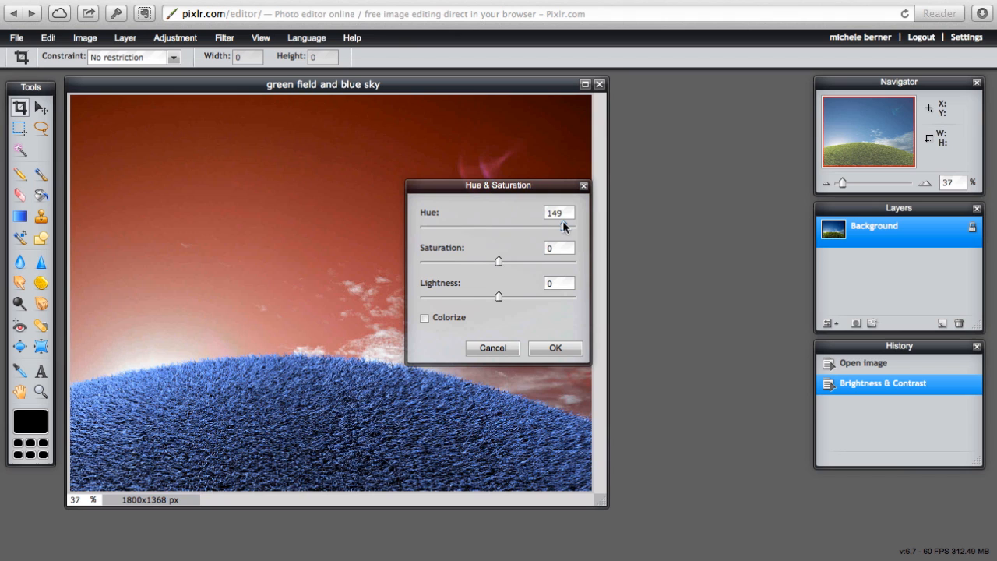
pyautogui.moveTo(563, 228); pyautogui.dragTo(533, 227)
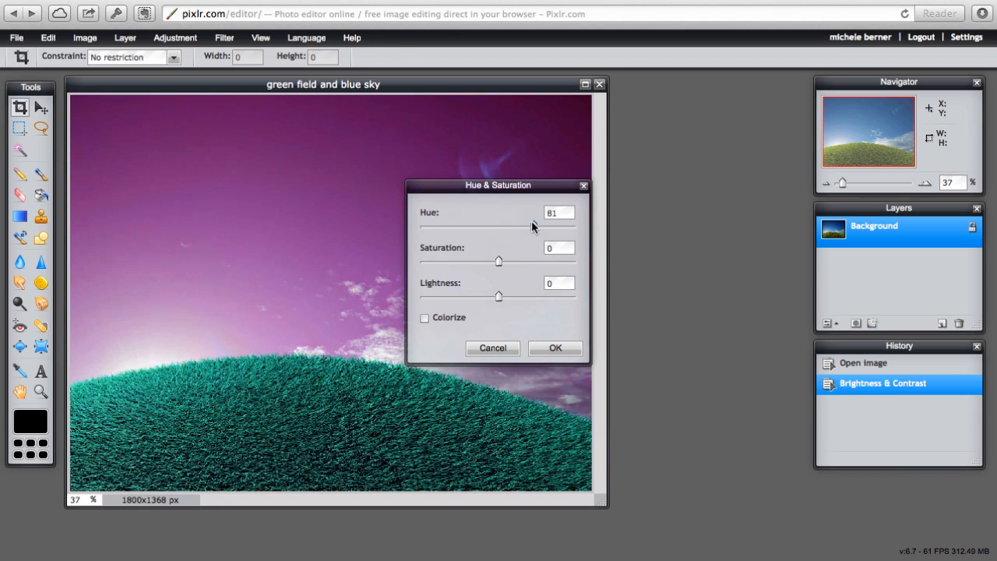
pyautogui.moveTo(533, 226); pyautogui.dragTo(419, 226)
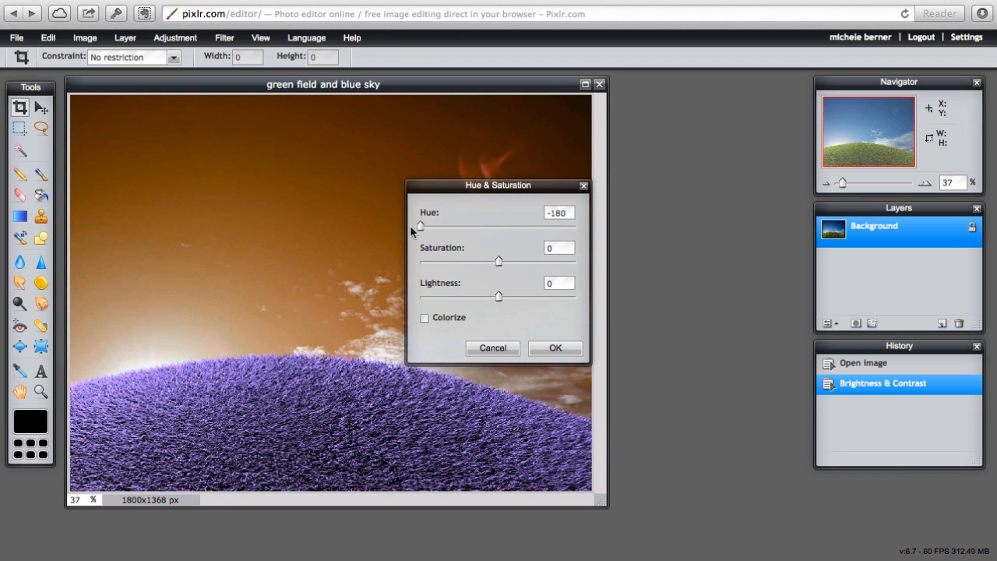
# Preview hue at -133 and the maximum 180, then settle it at 4 so the sky stays blue.
pyautogui.moveTo(420, 226); pyautogui.dragTo(443, 226)
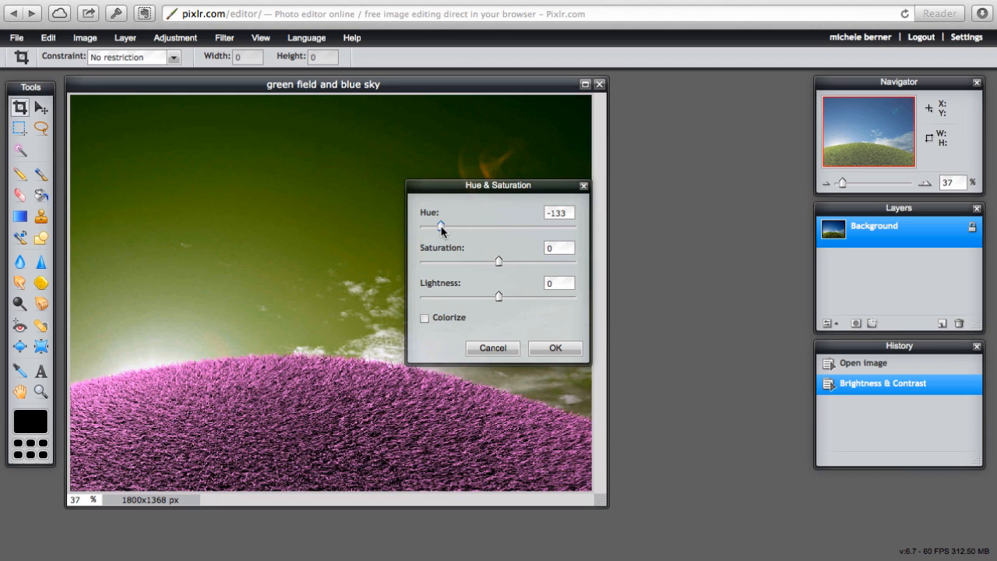
pyautogui.moveTo(443, 226); pyautogui.dragTo(499, 226)
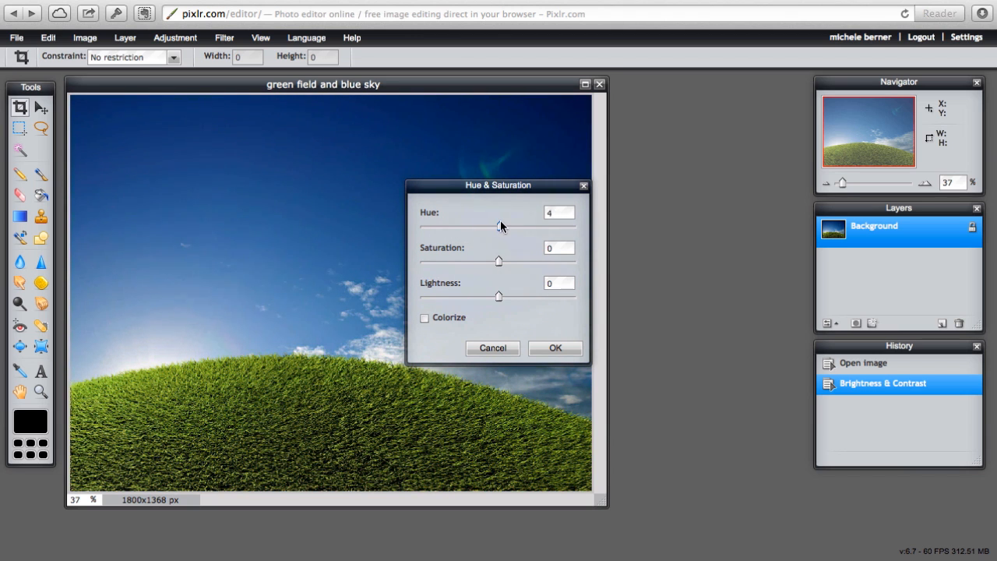
pyautogui.moveTo(499, 226); pyautogui.dragTo(576, 226)
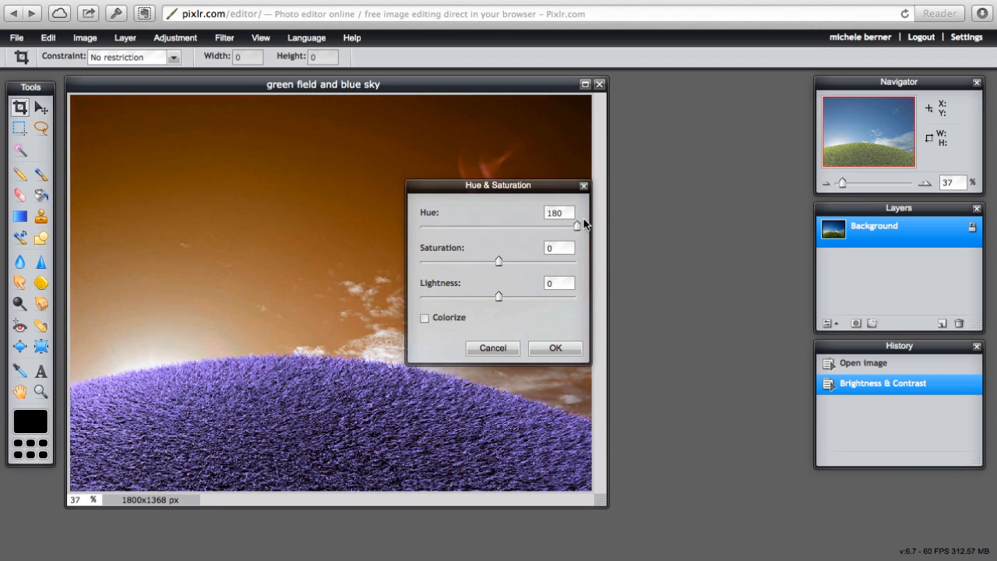
pyautogui.moveTo(577, 224); pyautogui.dragTo(502, 224)
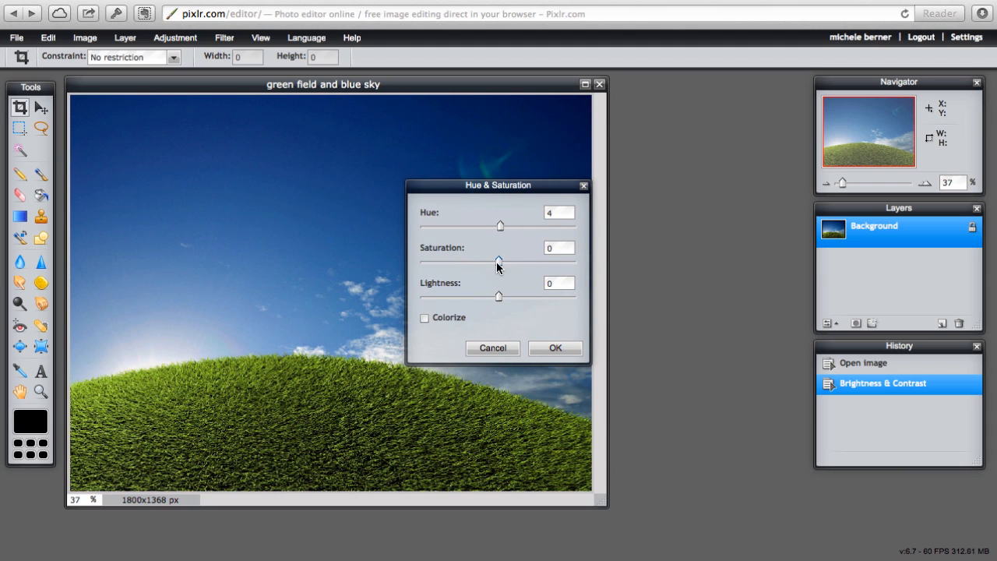
pyautogui.moveTo(474, 272)
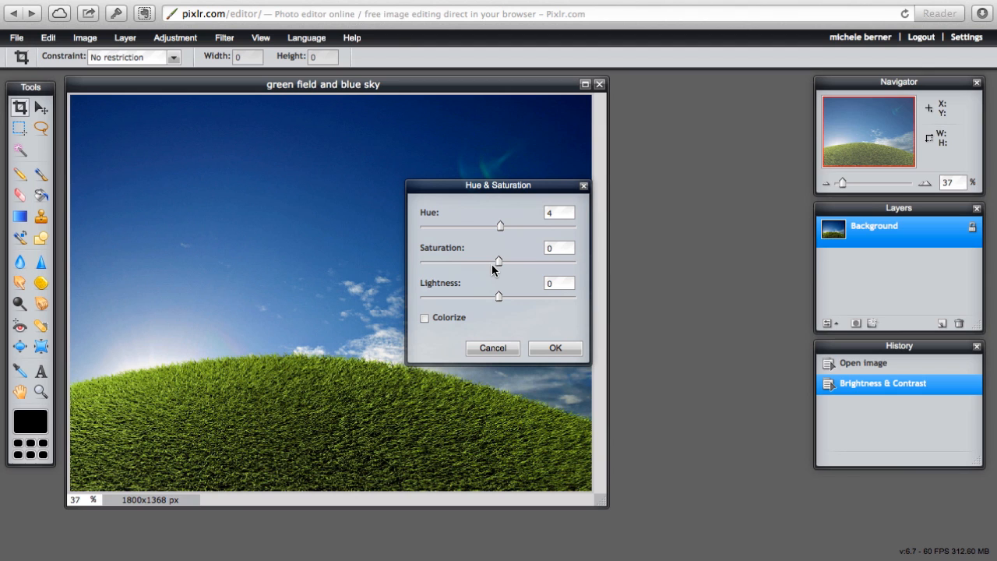
pyautogui.moveTo(499, 265)
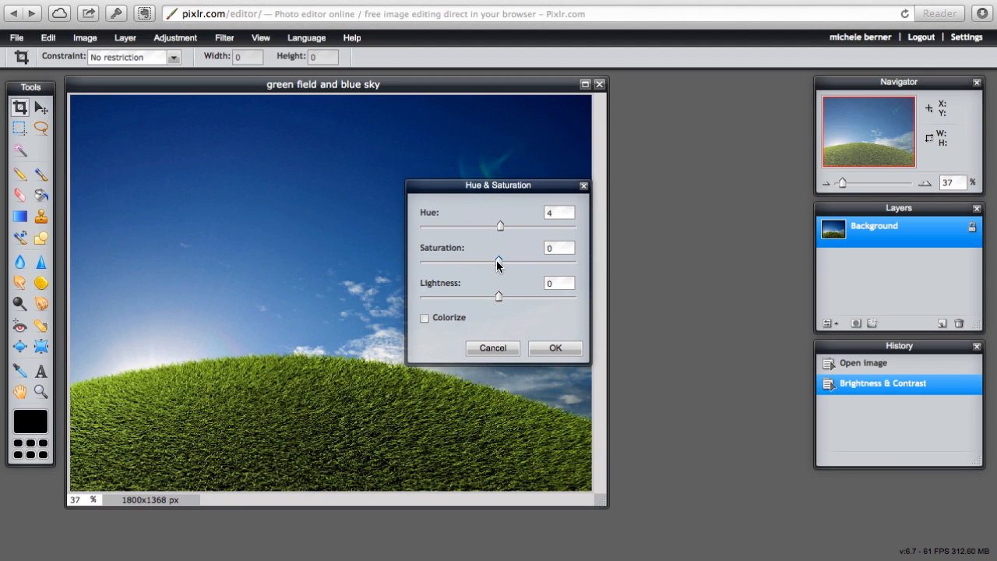
# Preview saturation at 39, 79, grayscale -100, then bring it back to -3 with hue 4.
pyautogui.moveTo(499, 262); pyautogui.dragTo(530, 262)
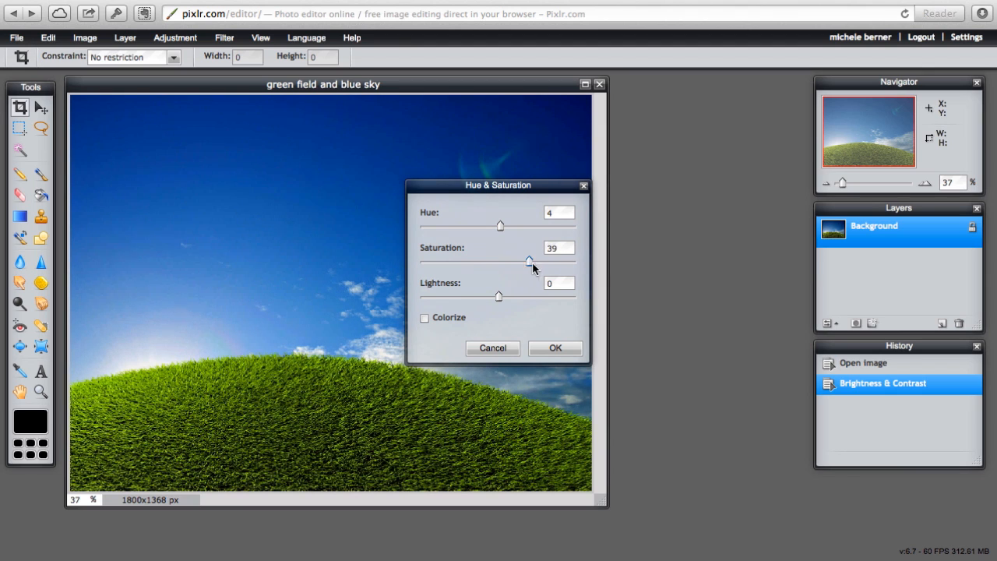
pyautogui.moveTo(530, 262); pyautogui.dragTo(561, 261)
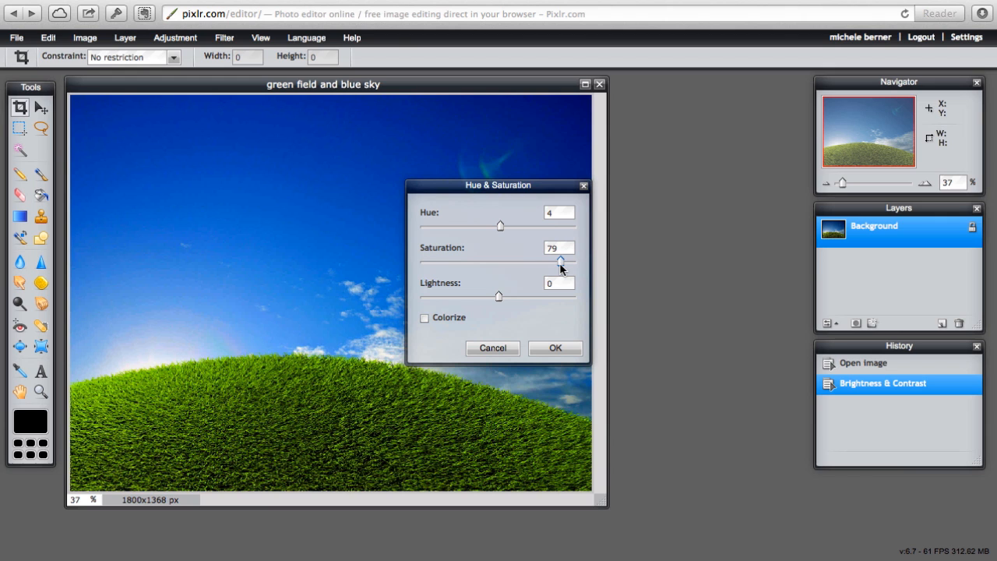
pyautogui.moveTo(561, 260); pyautogui.dragTo(551, 261)
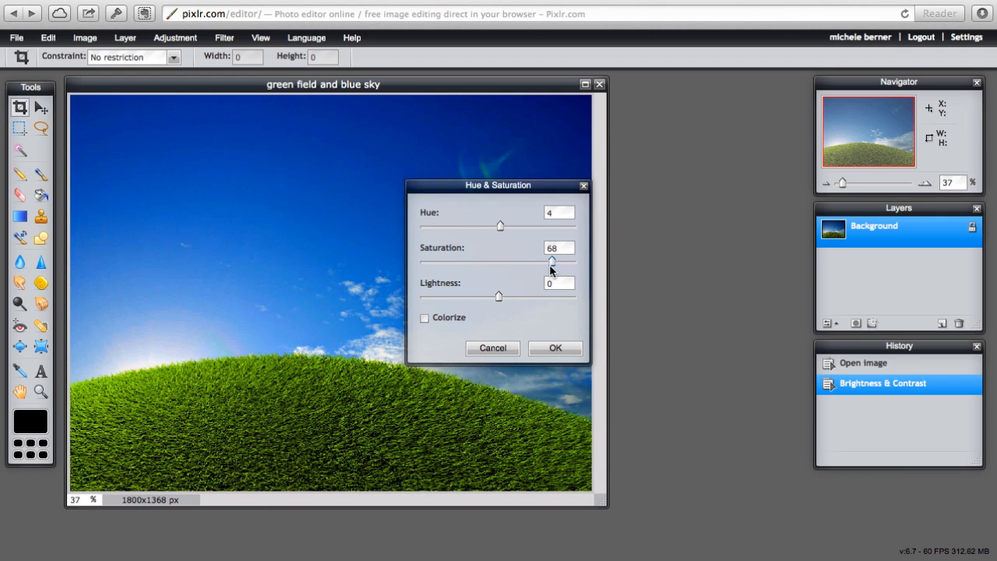
pyautogui.moveTo(552, 262); pyautogui.dragTo(421, 262)
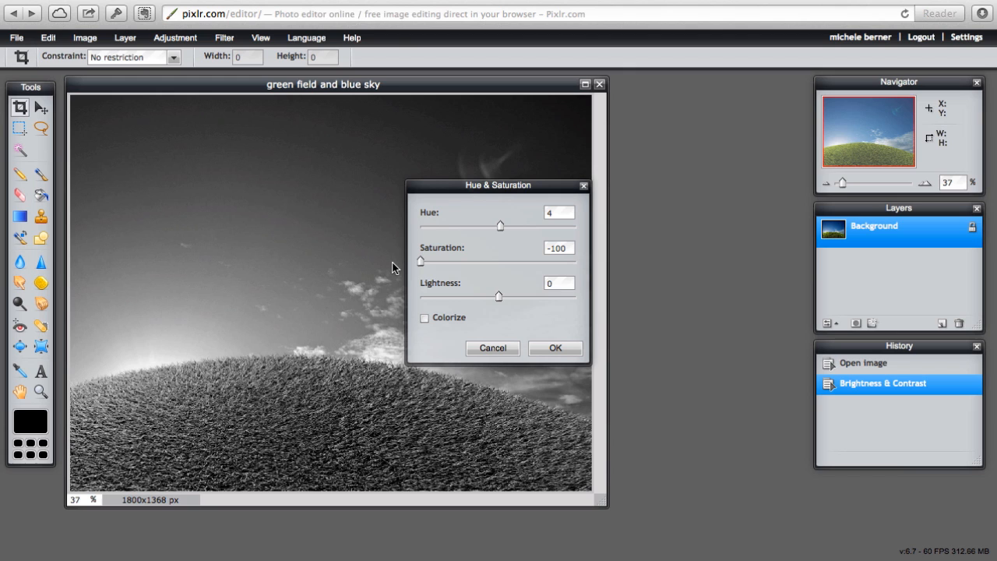
pyautogui.moveTo(421, 262); pyautogui.dragTo(495, 262)
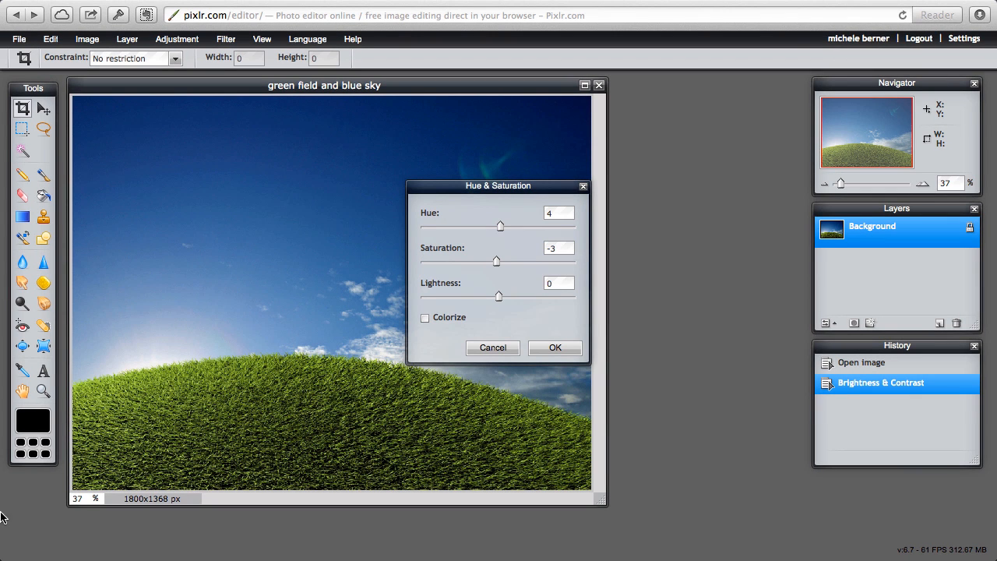
pyautogui.moveTo(484, 320)
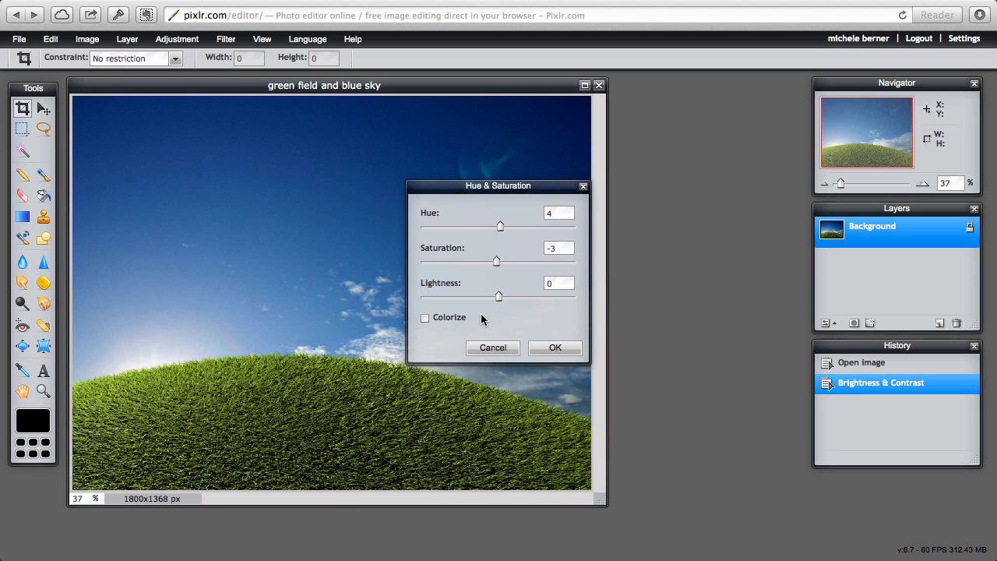
pyautogui.moveTo(486, 240)
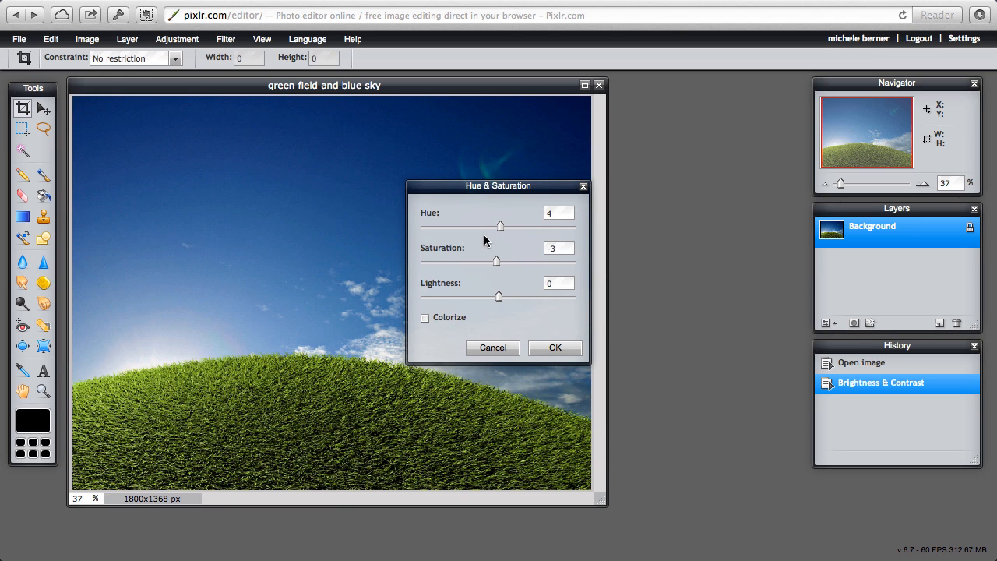
# Apply hue -5, saturation 63 and lightness 20 for vivid, brighter grass and sky.
pyautogui.moveTo(500, 226); pyautogui.dragTo(533, 226)
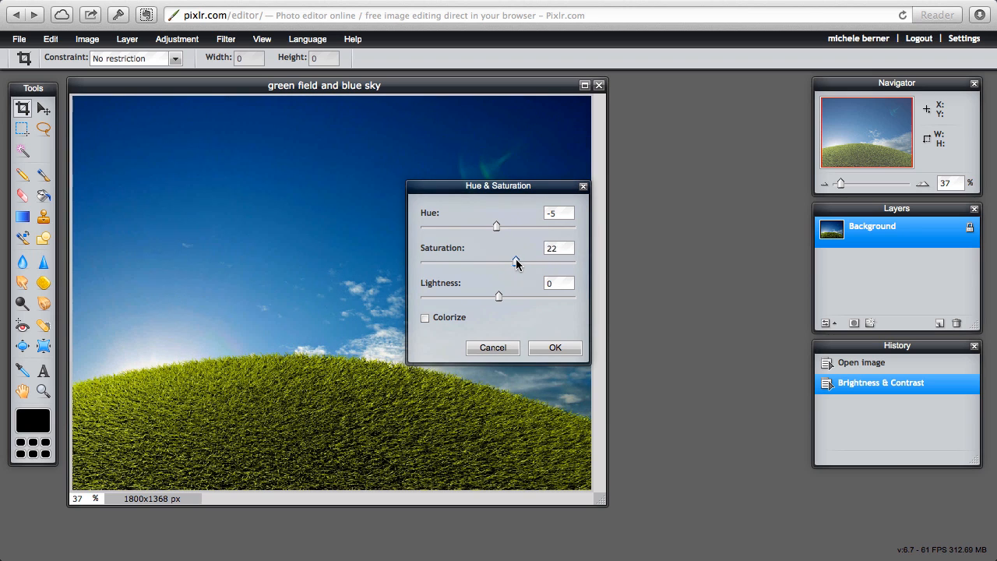
pyautogui.moveTo(516, 262); pyautogui.dragTo(549, 262)
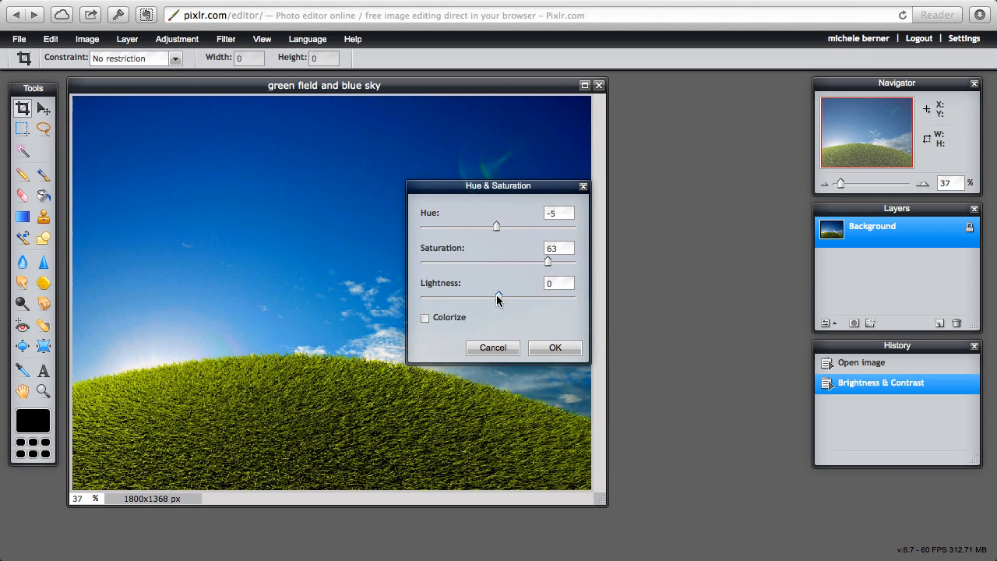
pyautogui.moveTo(499, 296); pyautogui.dragTo(514, 296)
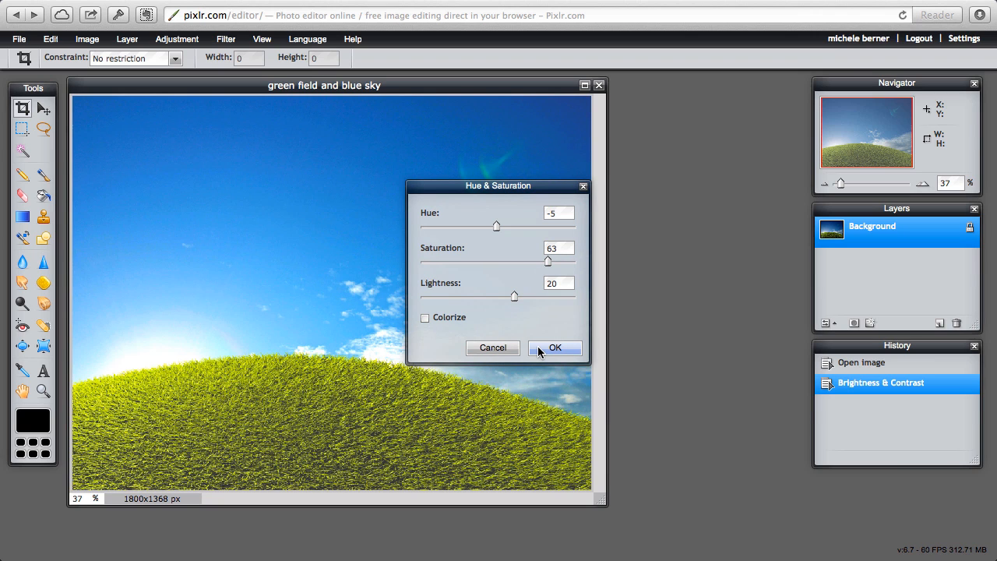
pyautogui.click(554, 348)
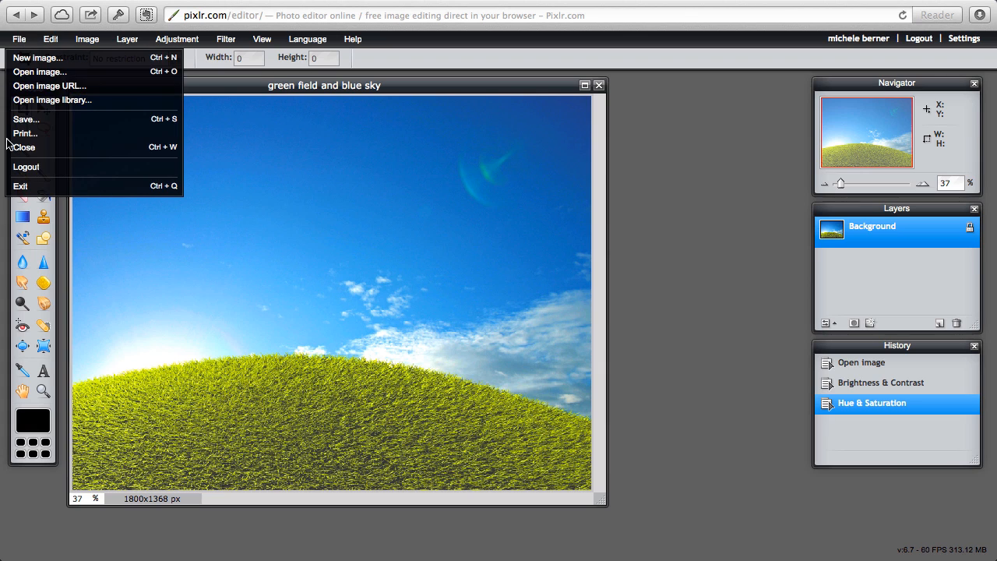
# Save the photo as JPEG at quality 90 and confirm the save.
pyautogui.click(25, 119)
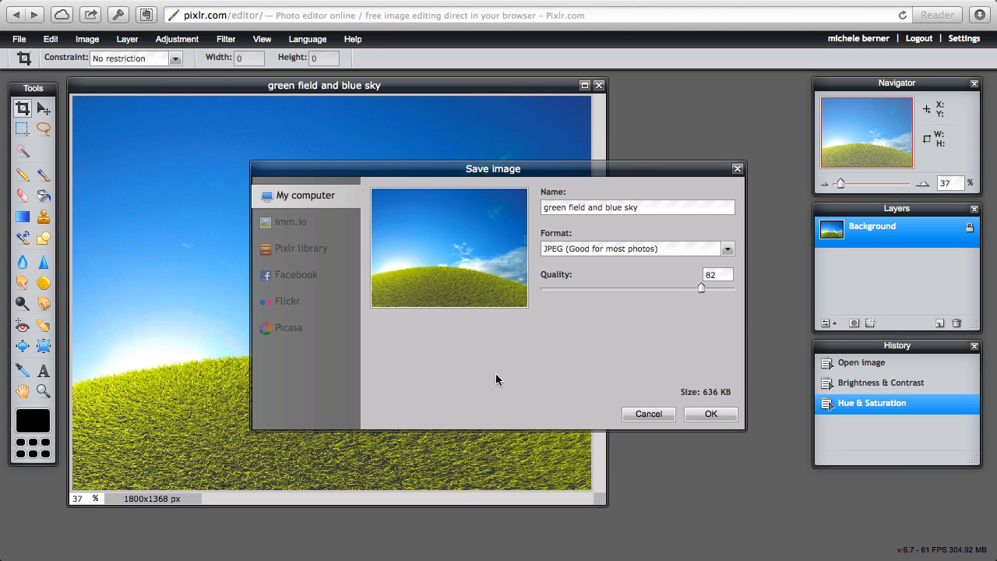
pyautogui.moveTo(467, 383)
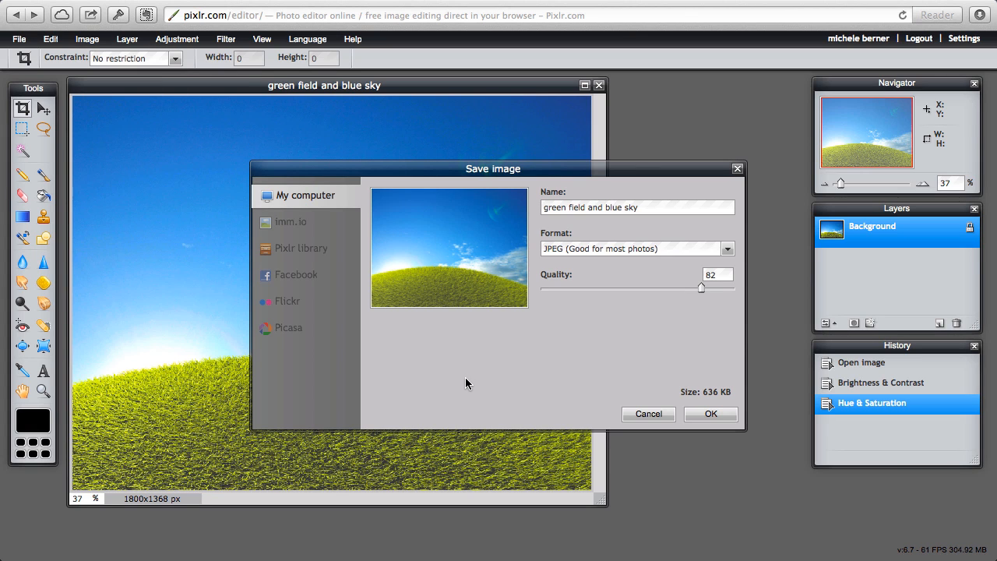
pyautogui.moveTo(489, 349)
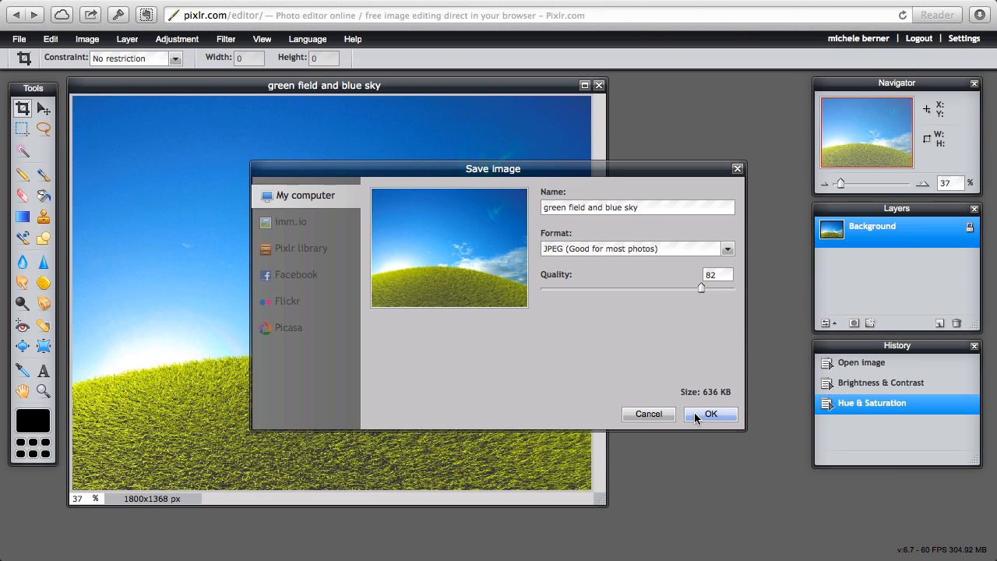
pyautogui.click(726, 248)
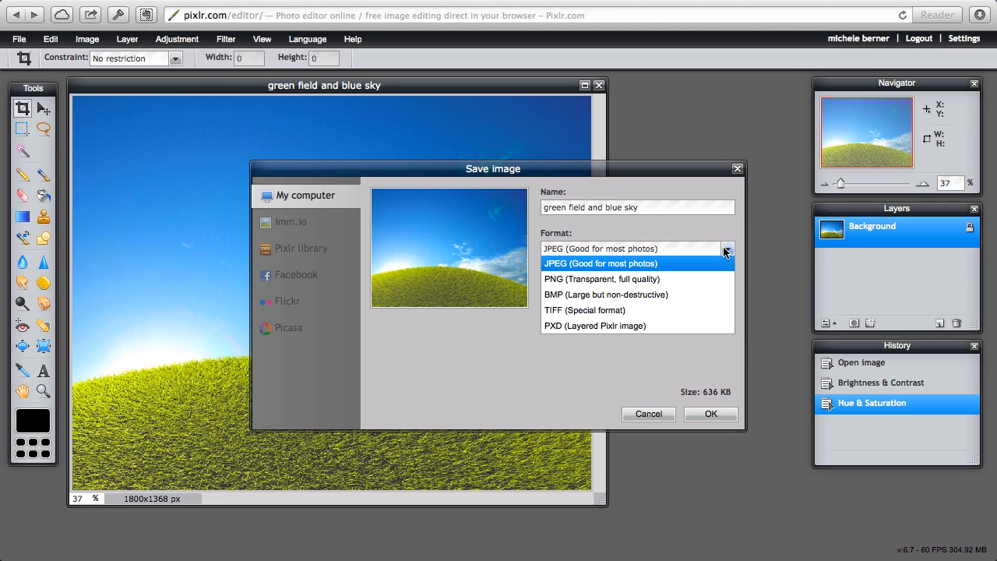
pyautogui.click(601, 263)
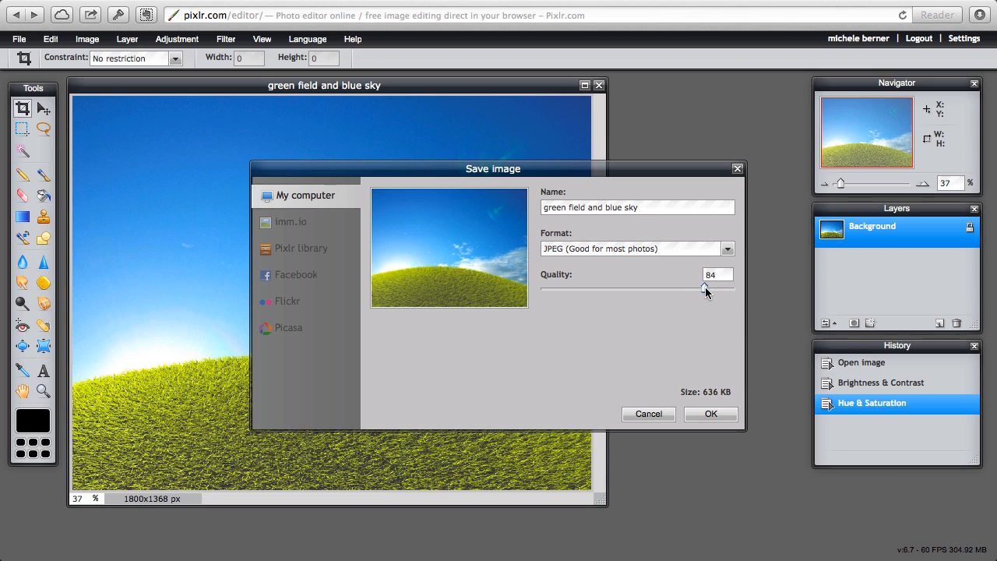
pyautogui.moveTo(705, 288); pyautogui.dragTo(735, 289)
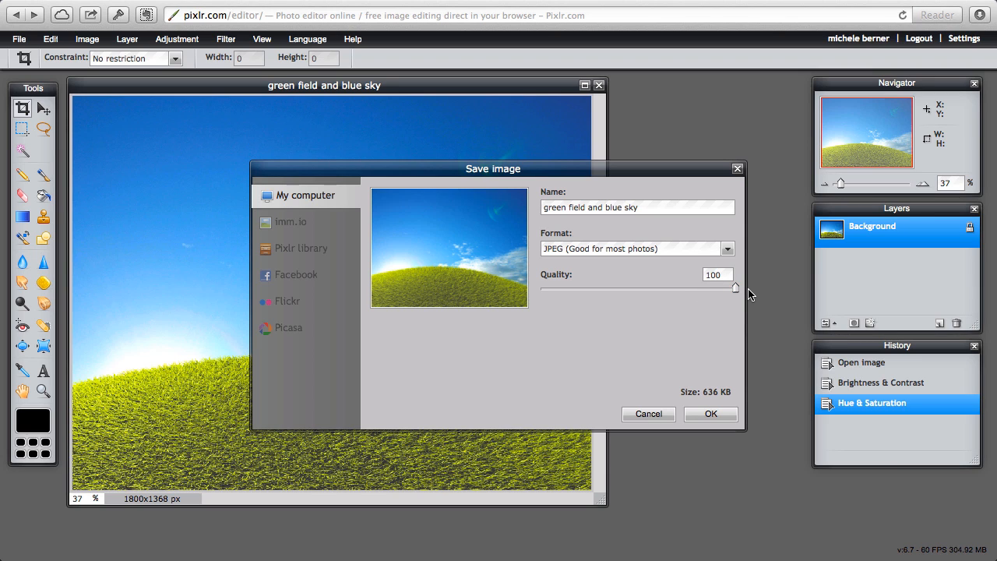
pyautogui.moveTo(736, 287); pyautogui.dragTo(717, 286)
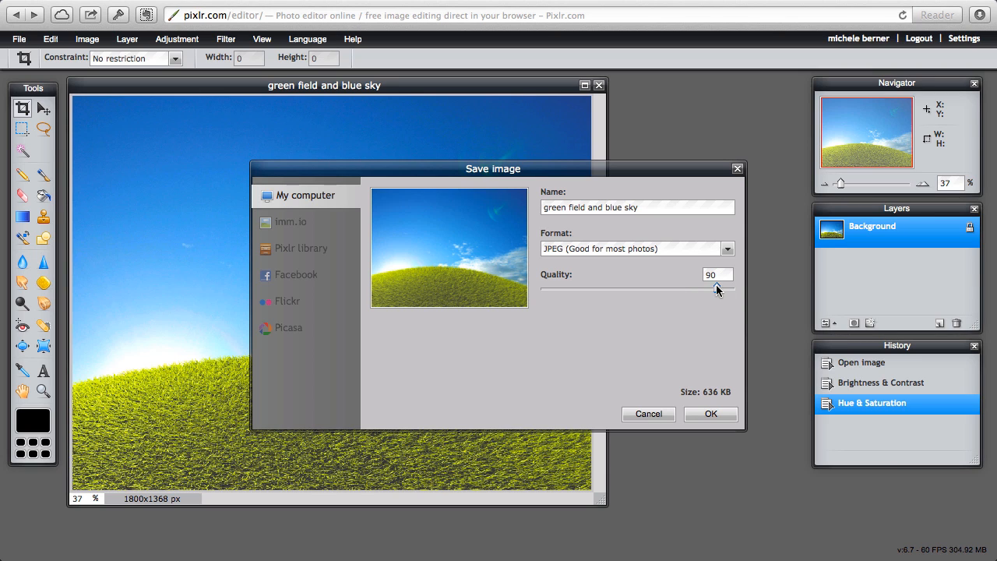
pyautogui.moveTo(714, 289)
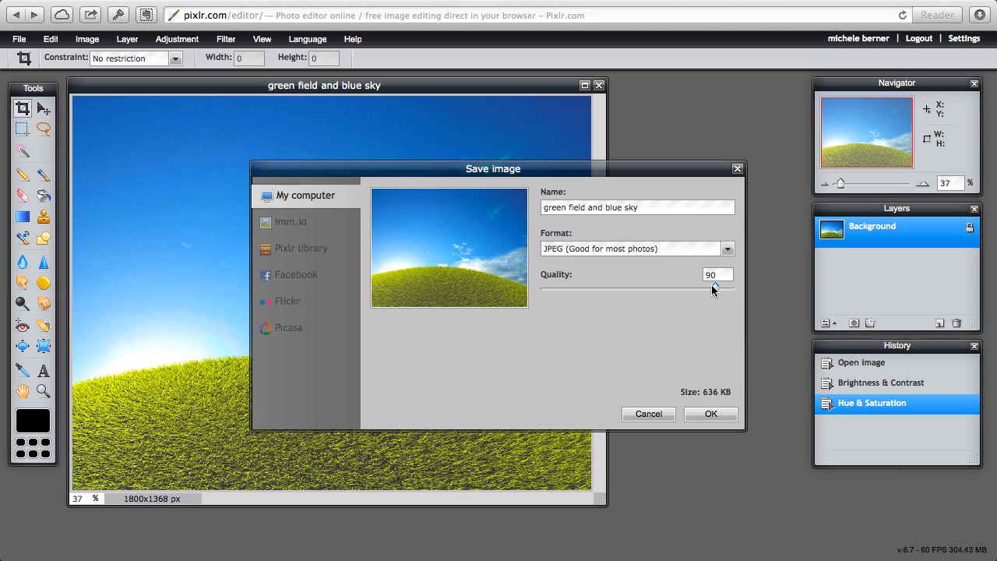
pyautogui.moveTo(711, 289); pyautogui.dragTo(717, 288)
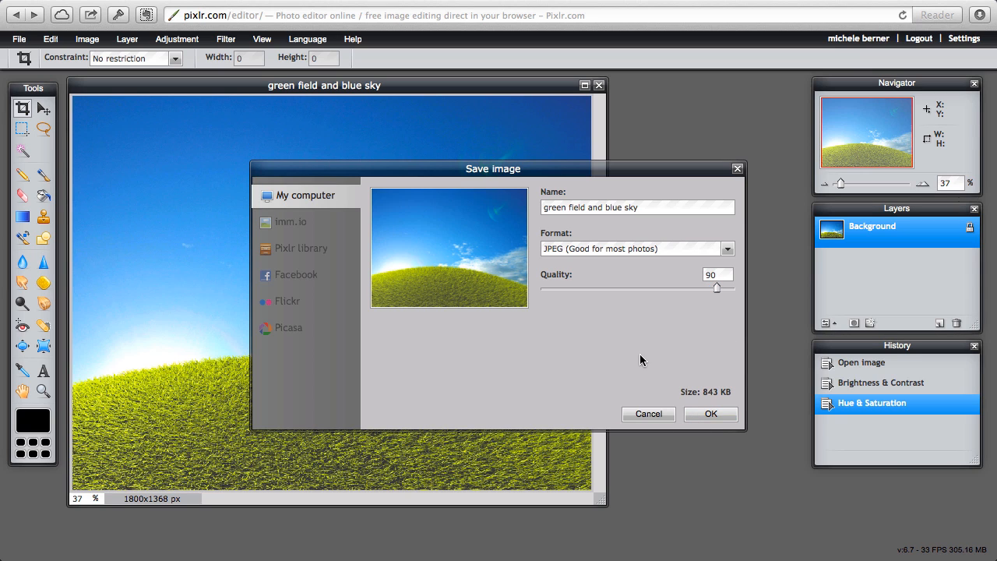
pyautogui.click(711, 415)
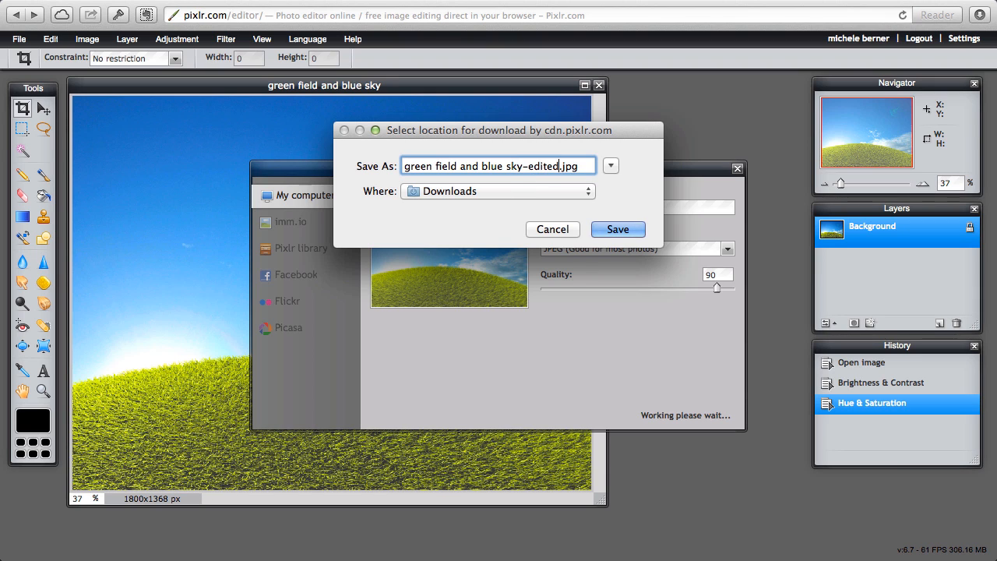
# Download 'green field and blue sky-edited.jpg' to the Downloads folder.
pyautogui.click(617, 229)
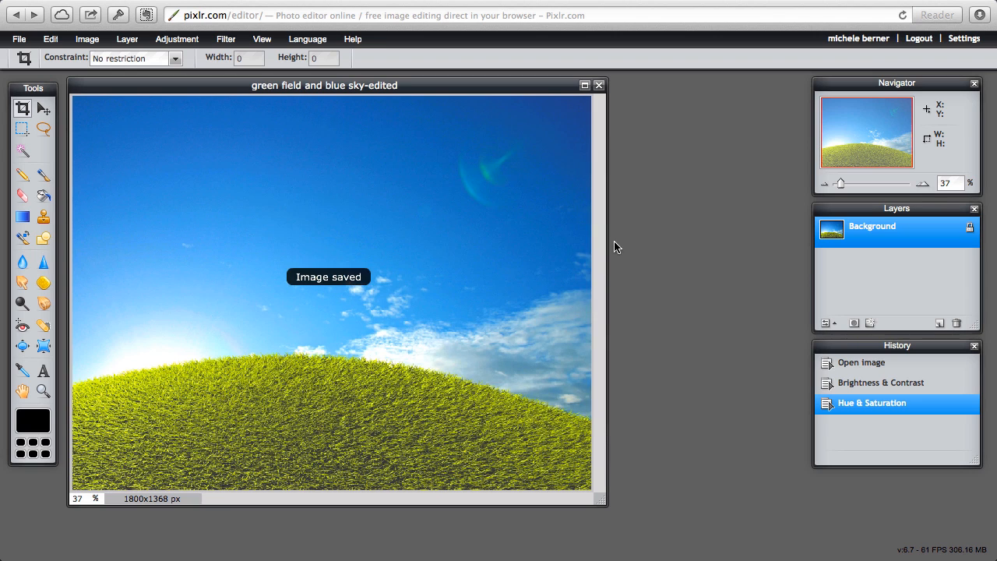
pyautogui.moveTo(215, 449)
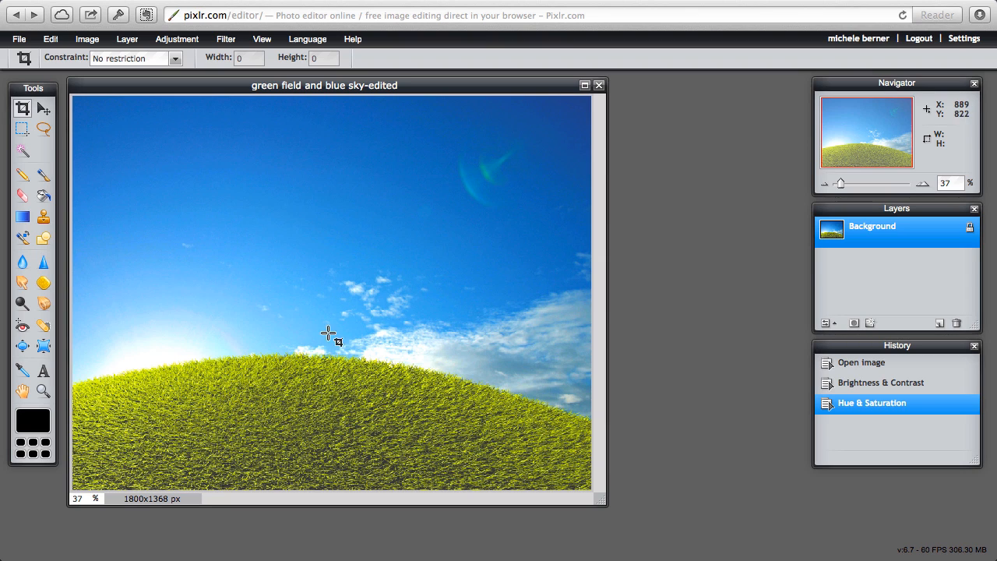
pyautogui.moveTo(349, 279)
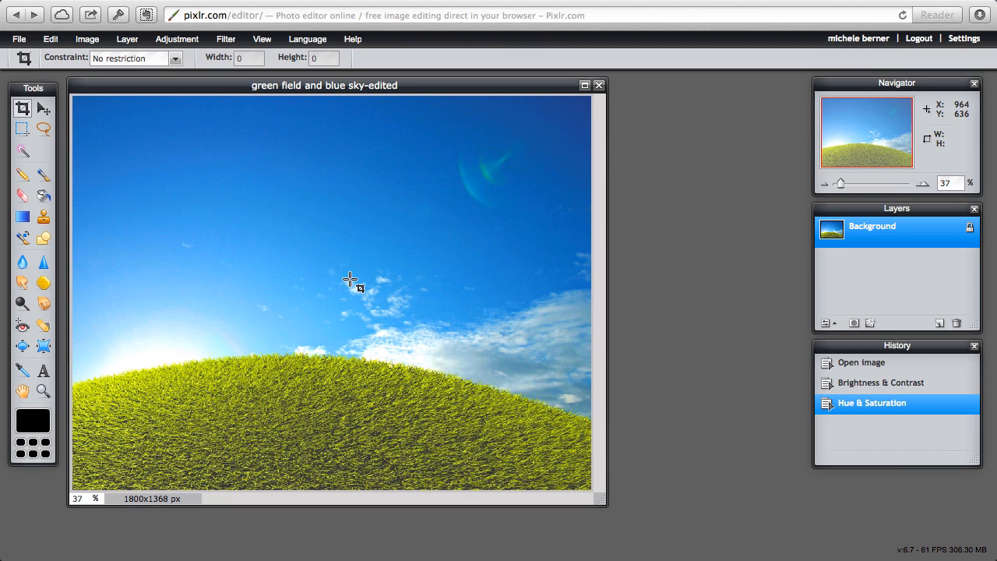